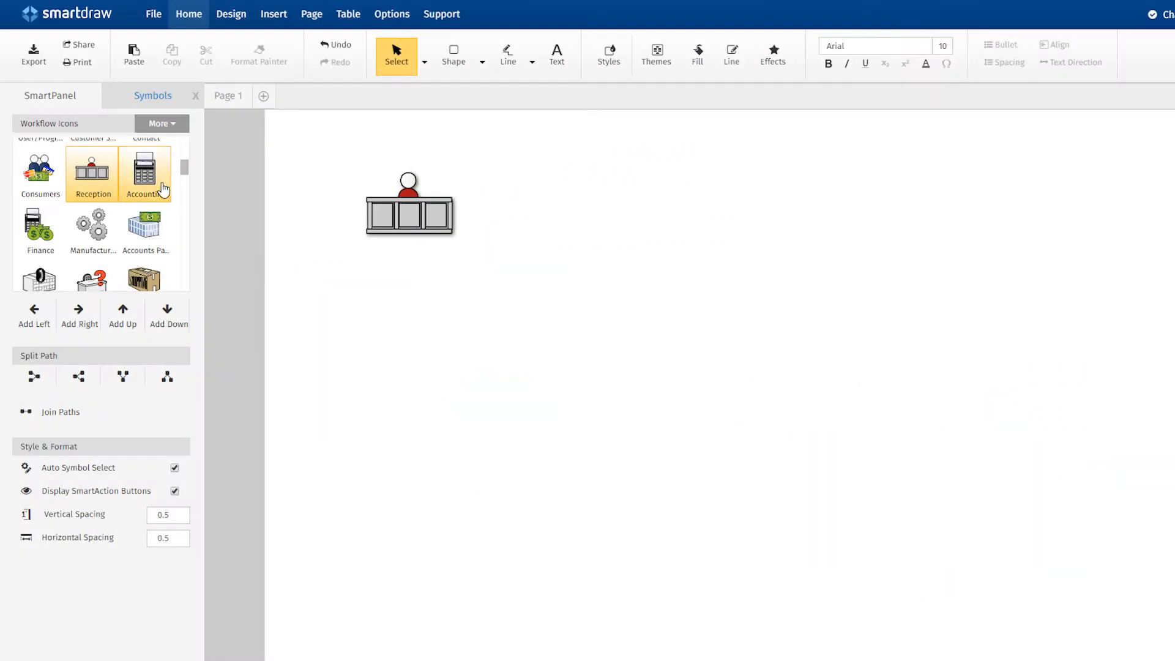
- Preview the Workflow Icons - Departments library and locate the Workflow template category
click(167, 313)
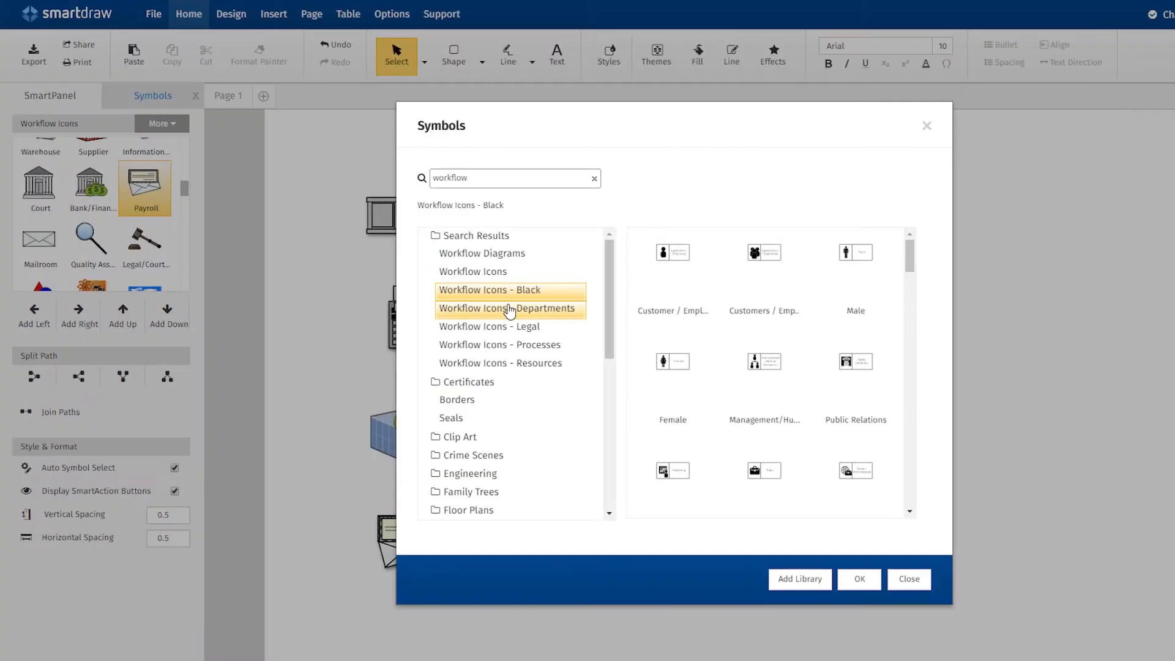
click(488, 326)
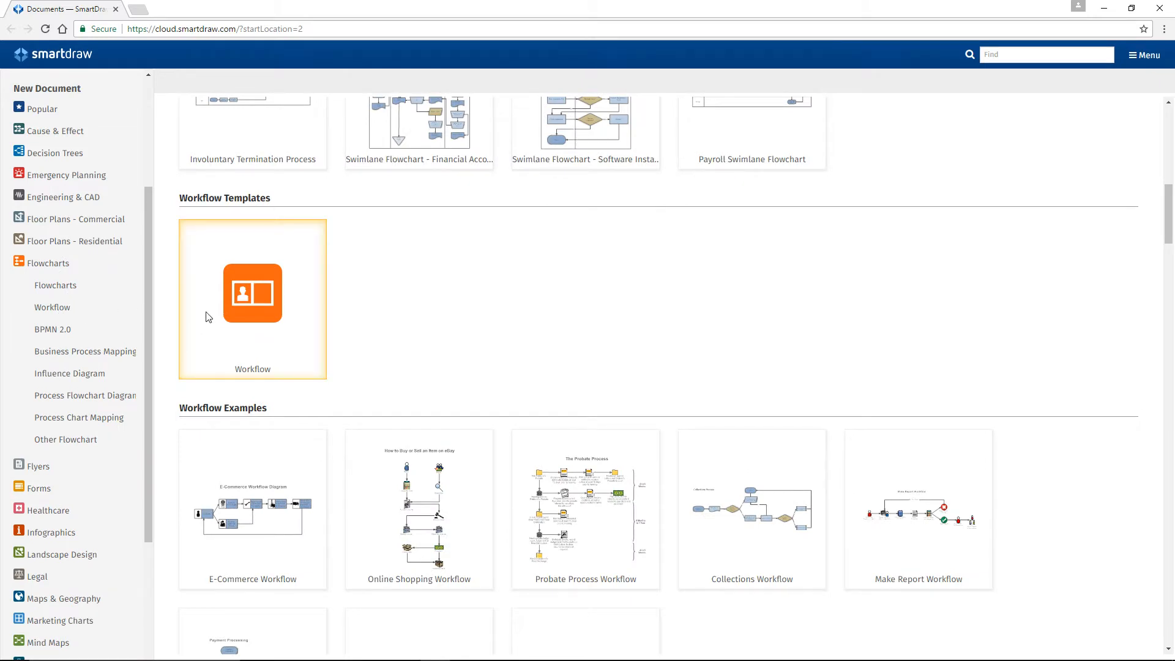
- Start a new diagram from the blank Workflow template
click(253, 292)
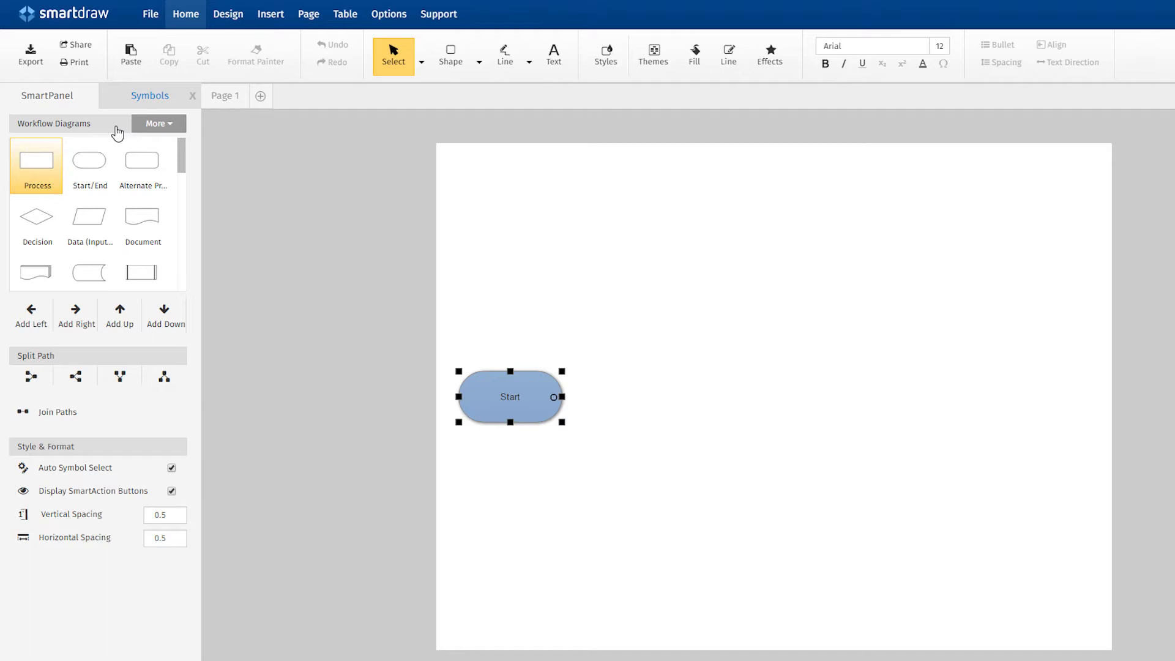
- Search libraries for 'business', preview Business - 1, and load the Workflow Icons library
click(157, 123)
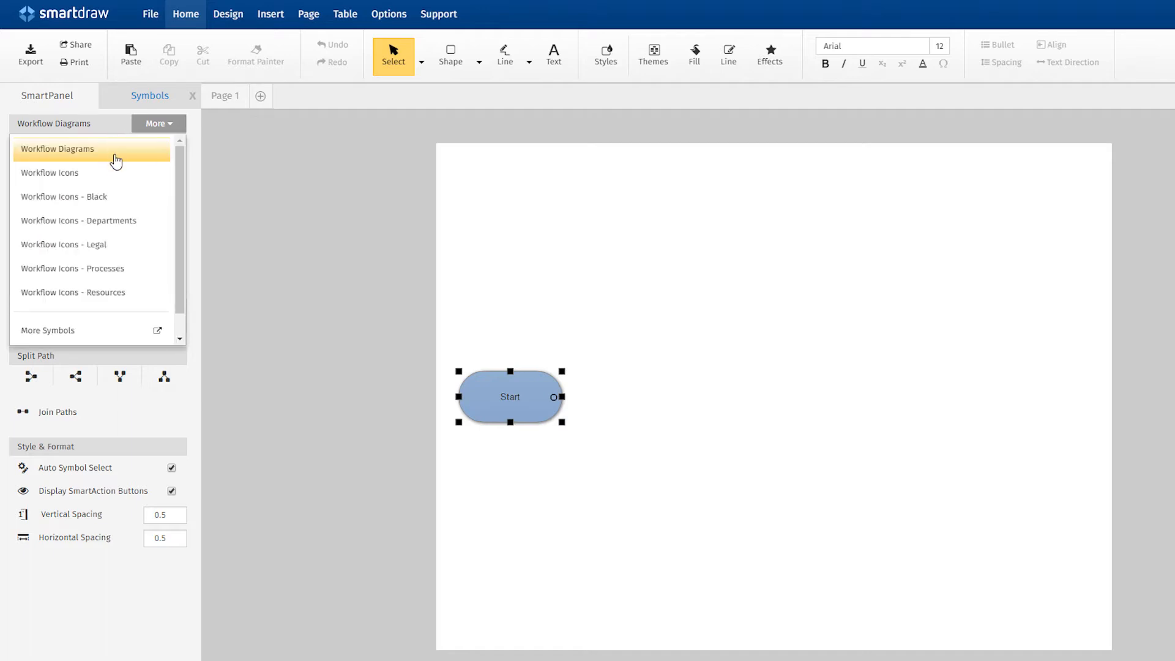
mouse_move(90, 245)
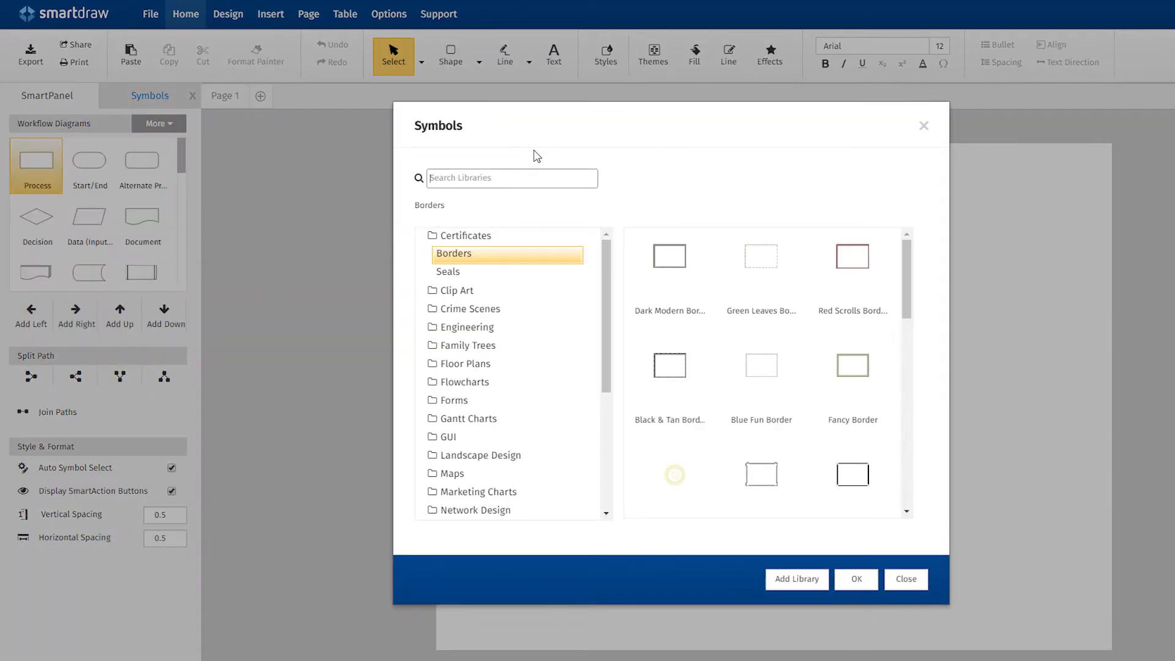
text(business)
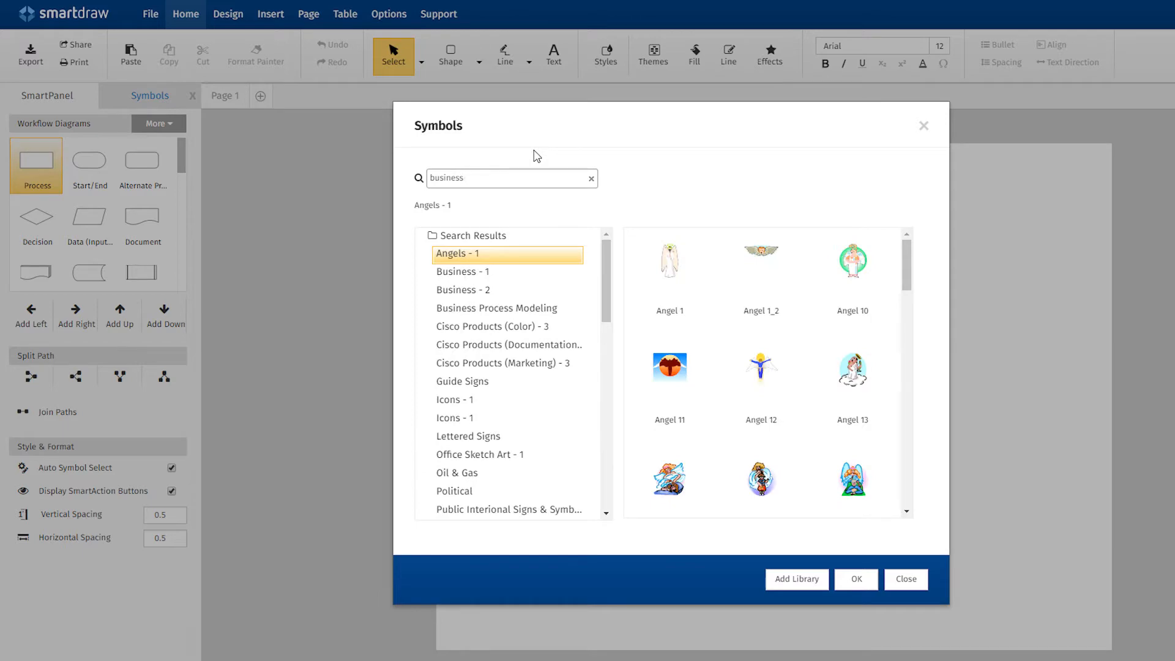
click(462, 271)
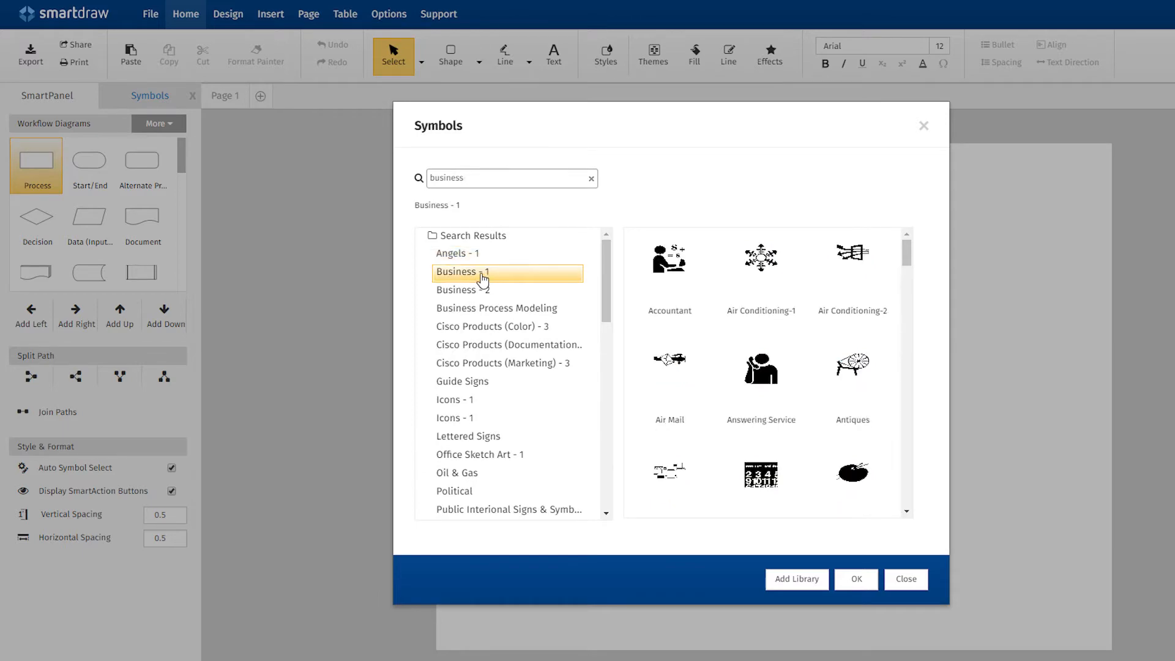
click(905, 580)
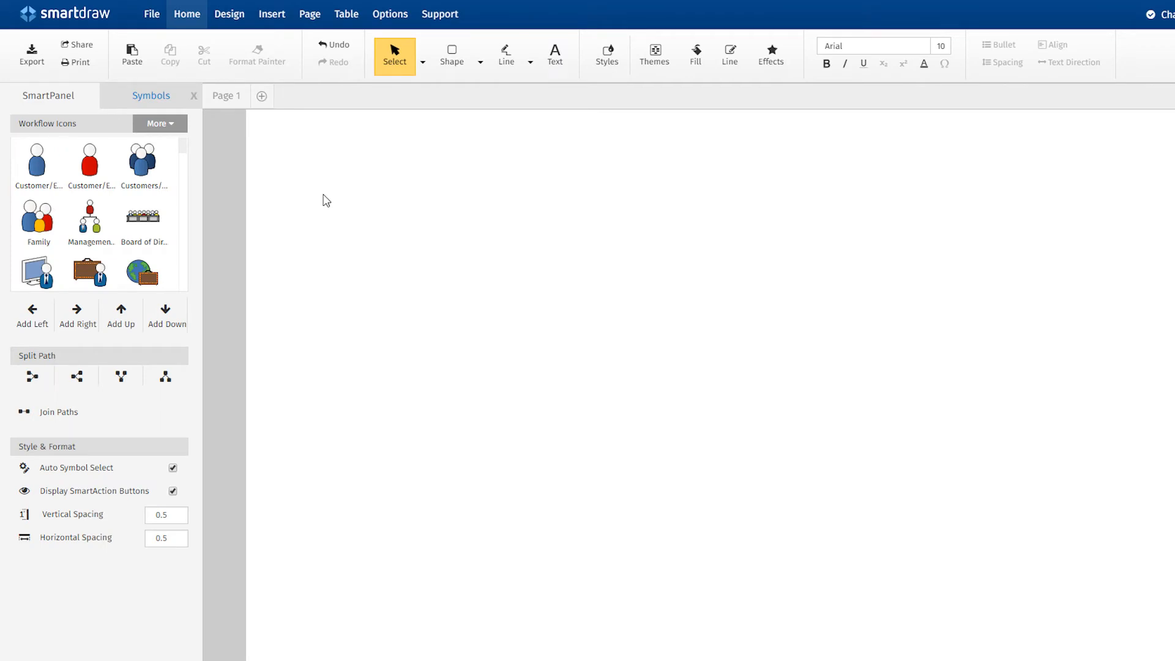
- Place the blue person icon labeled 'Seller' and scroll the icon panel
click(37, 159)
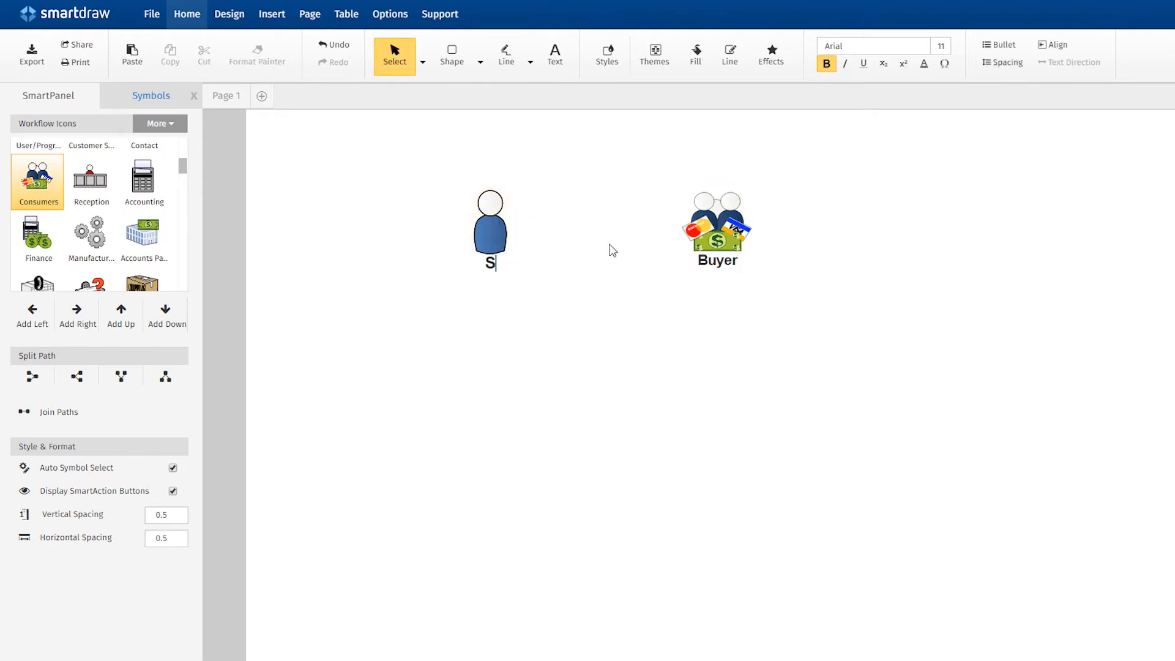
text(Seller)
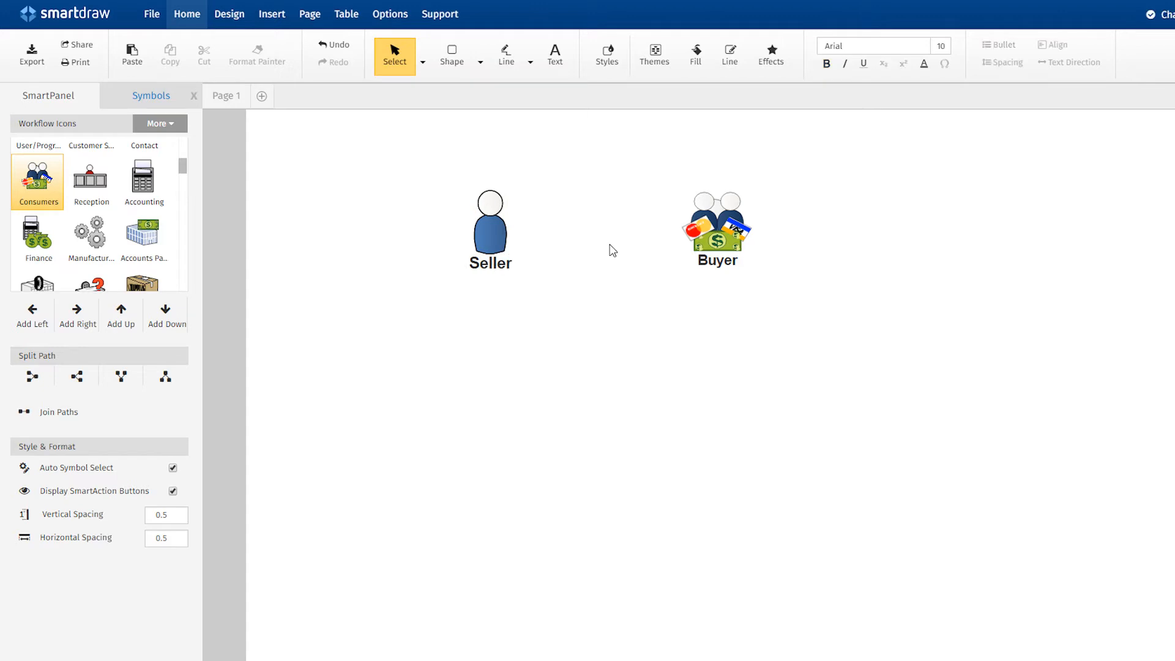
scroll(down, 3)
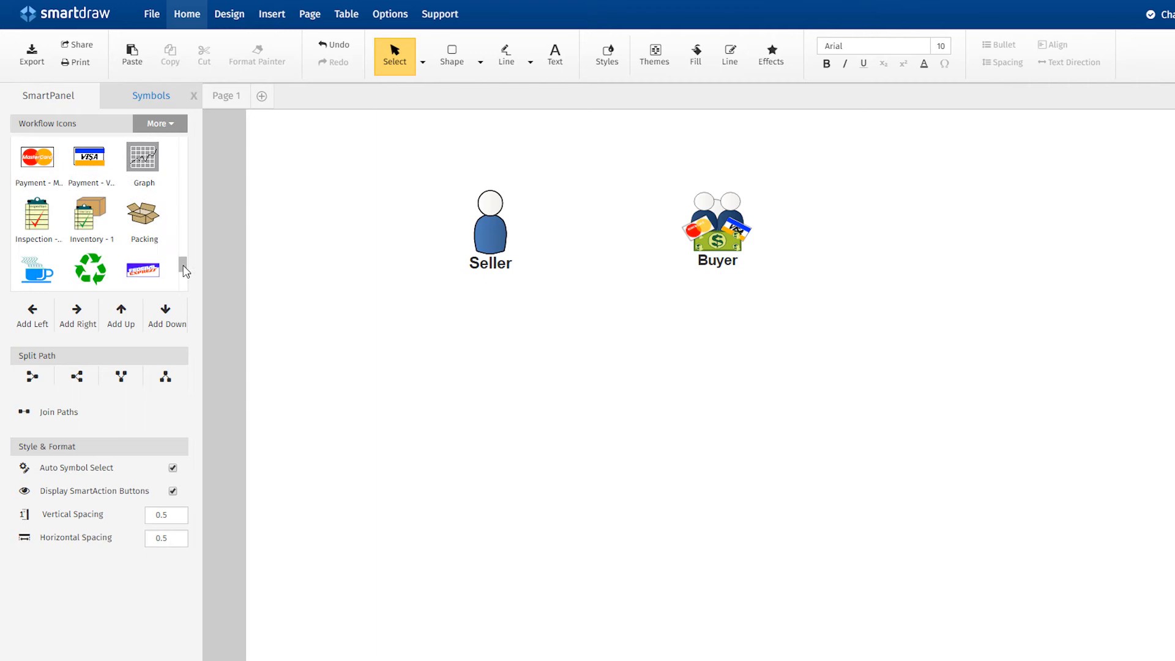
click(37, 218)
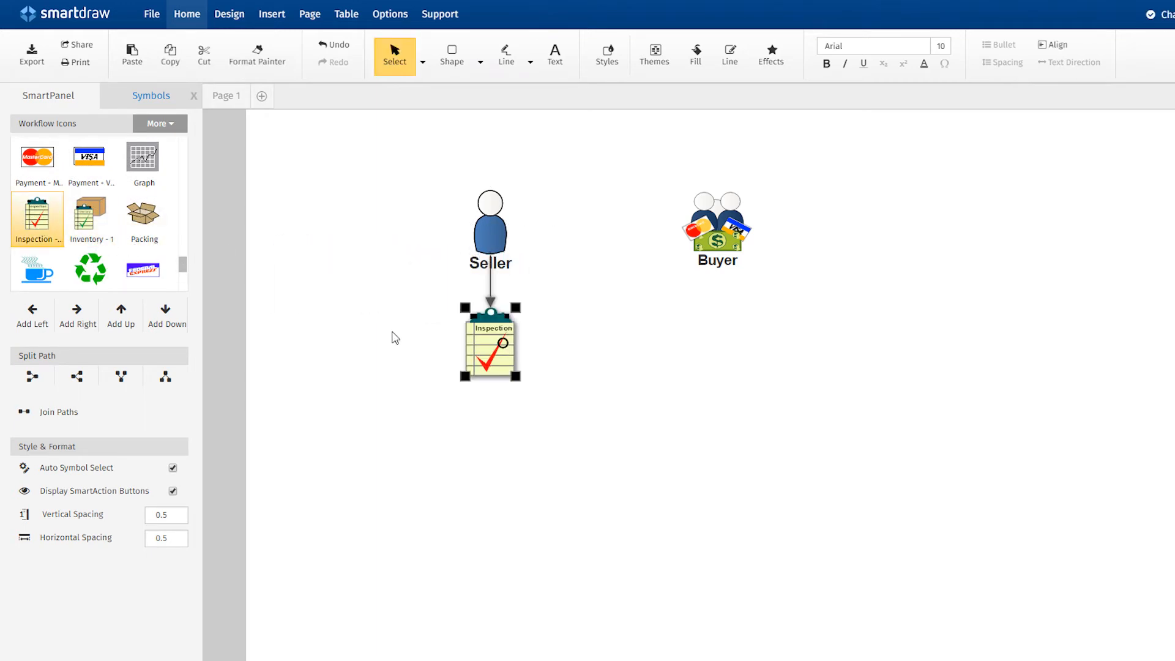
click(395, 338)
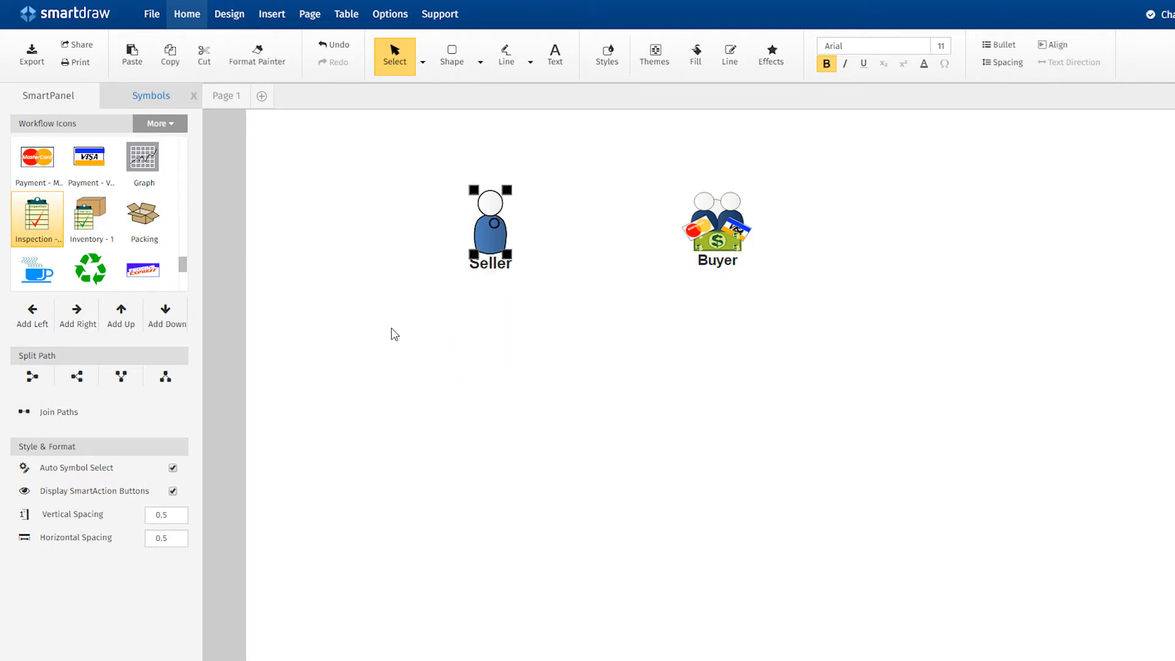
click(166, 313)
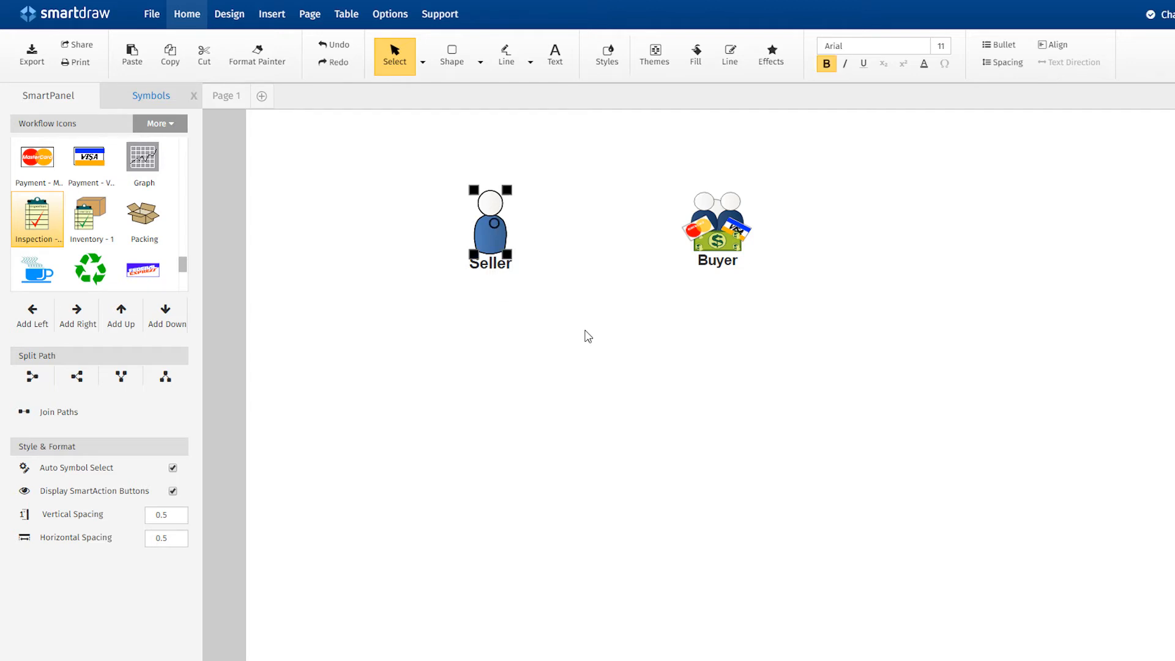
key(ctrl+Down)
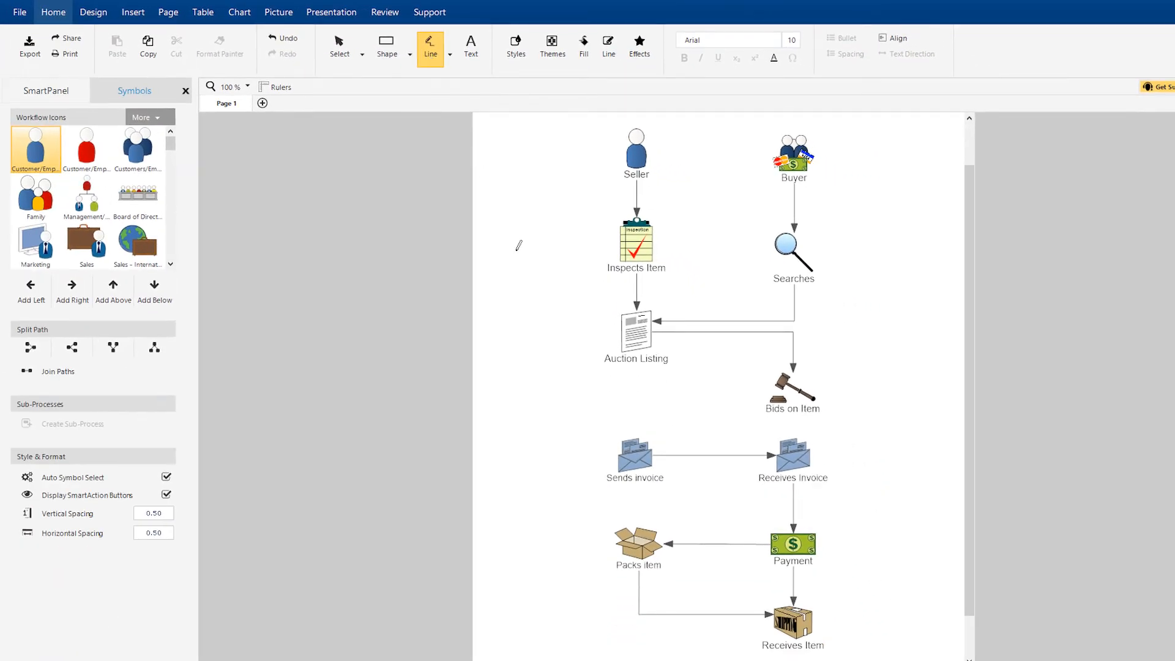
- Draw an arrow from Bids on Item to Sends invoice and add a second page
drag(675, 387, 792, 386)
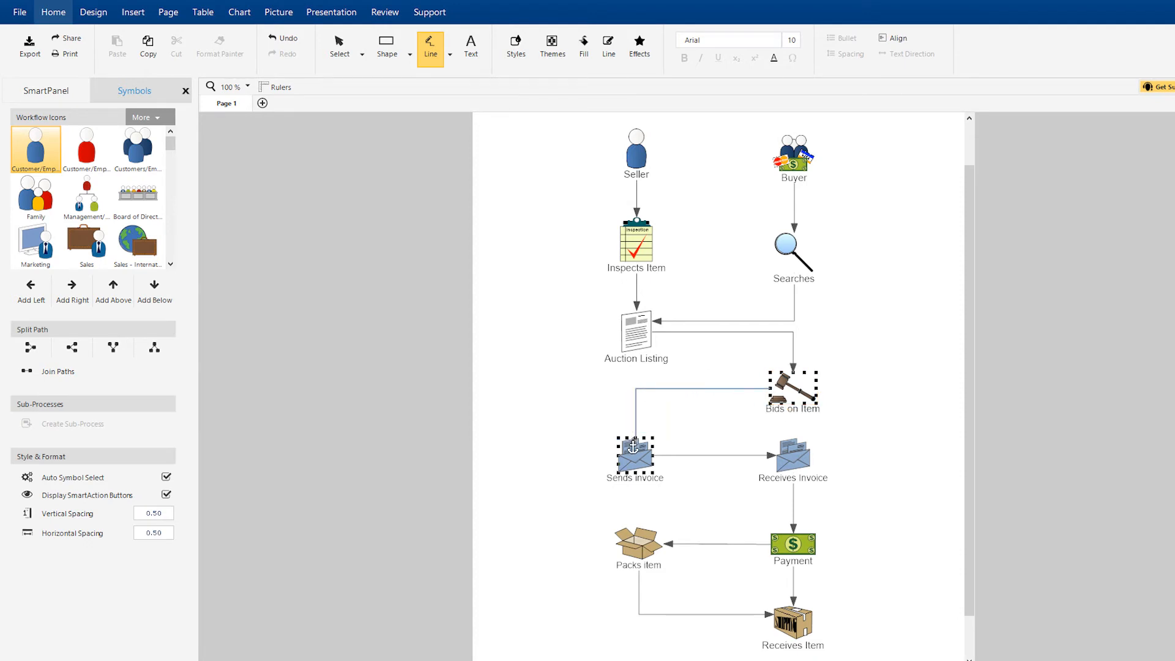
click(338, 47)
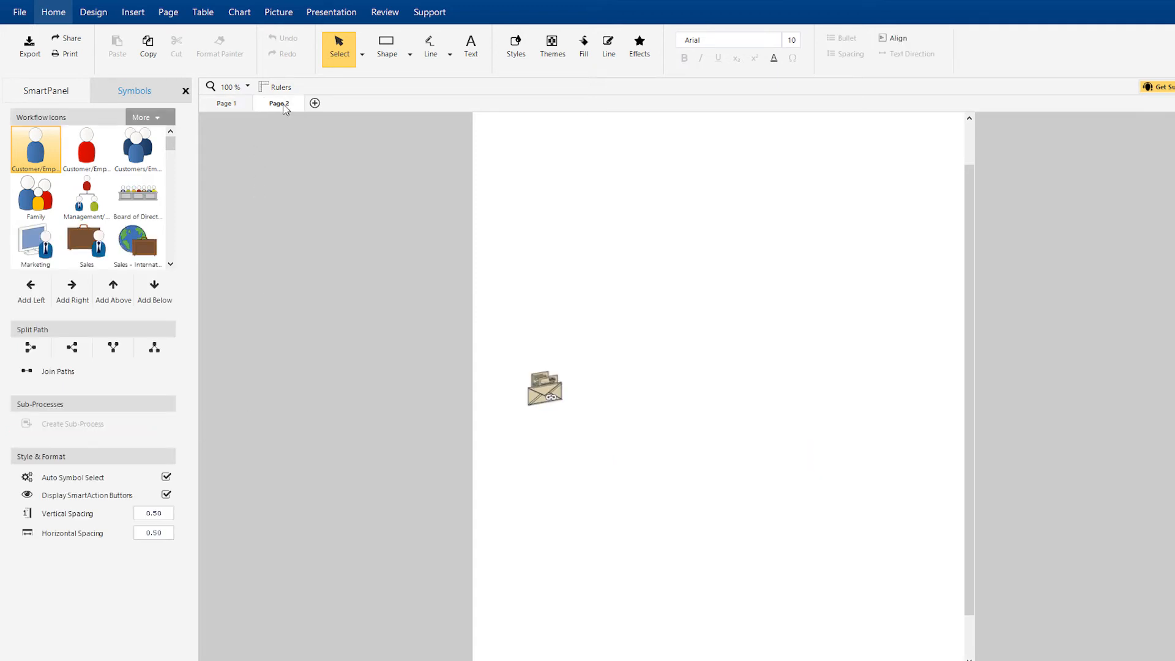
- View Page 2, then open the Receives invoice sub-process page
click(545, 388)
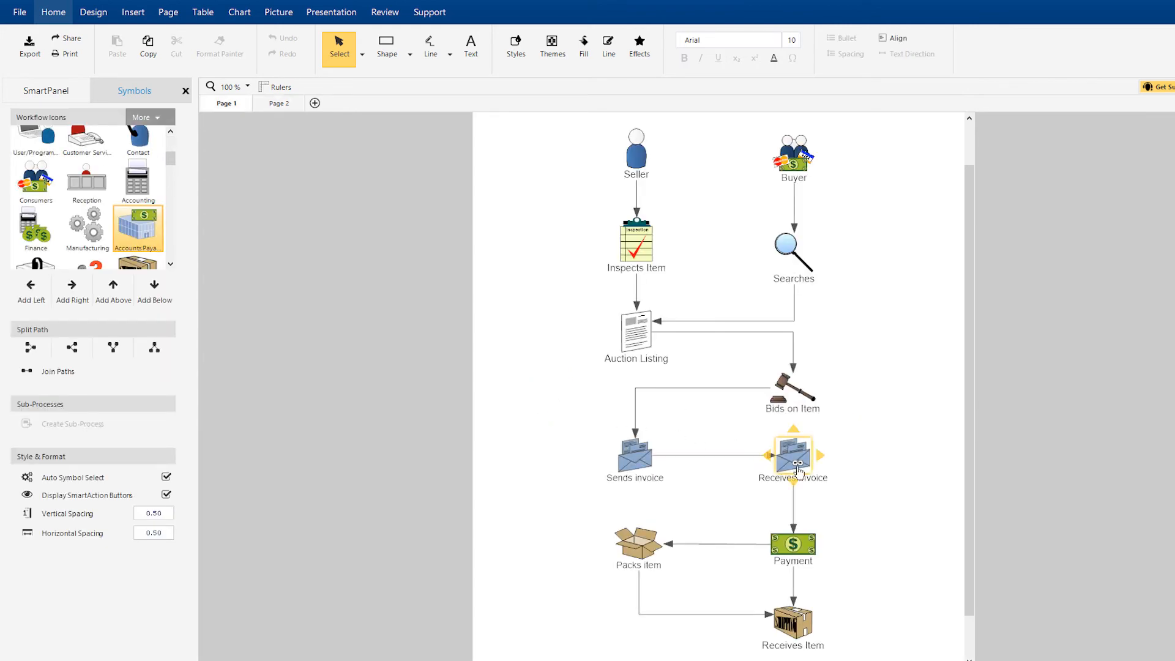
click(279, 103)
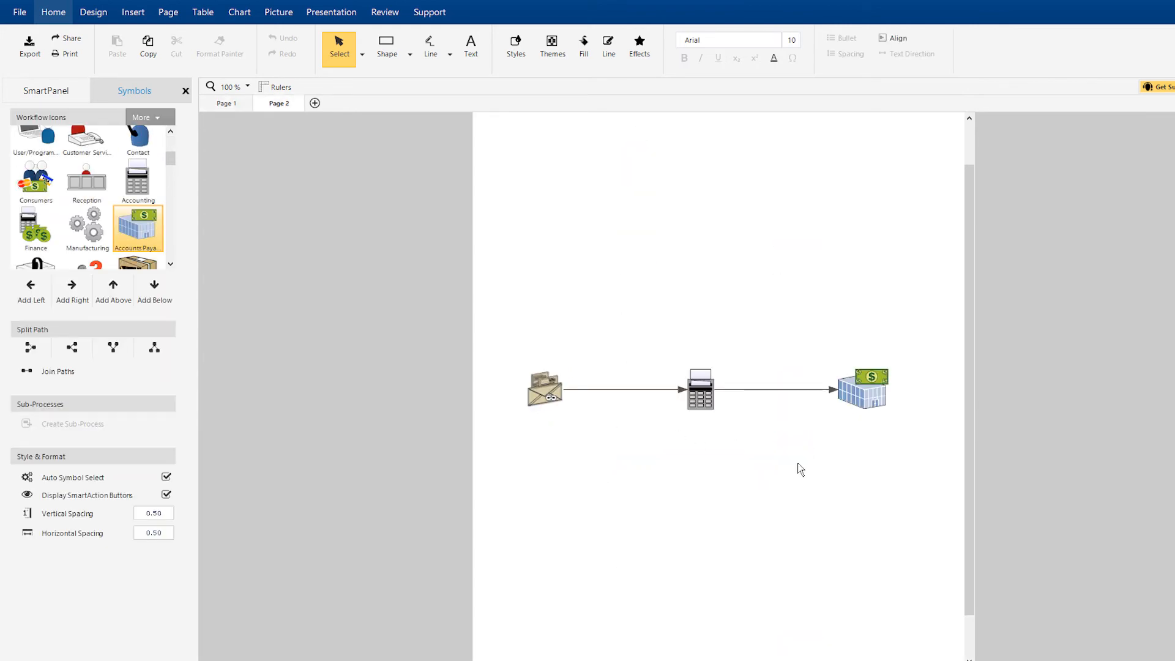
click(225, 103)
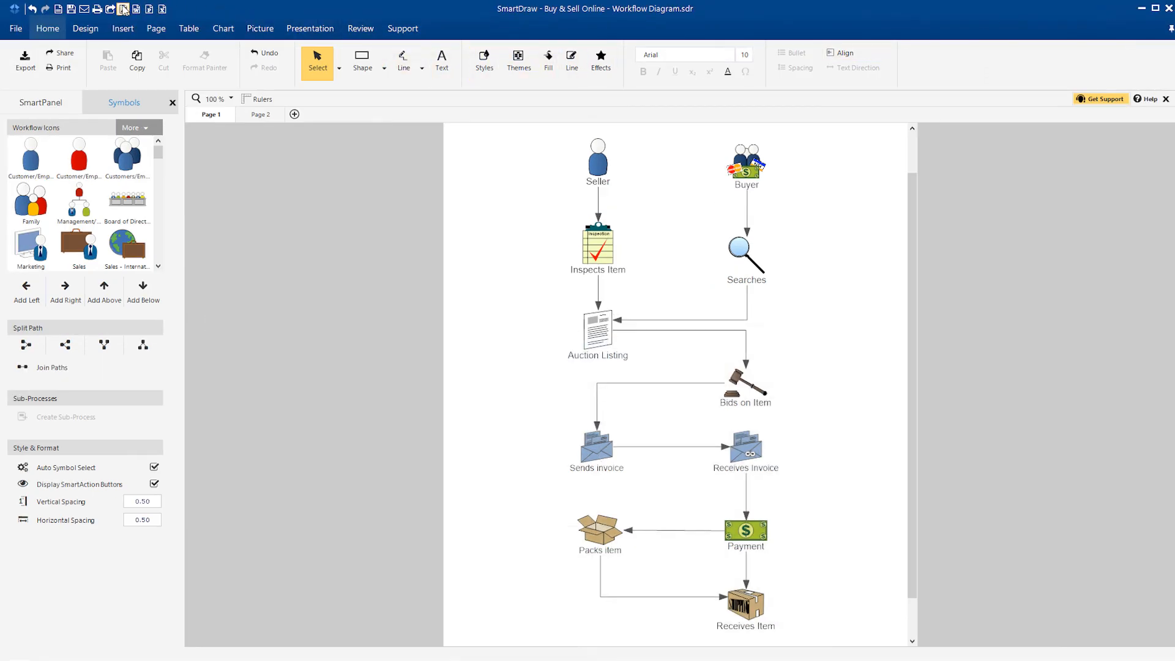
mouse_move(134, 9)
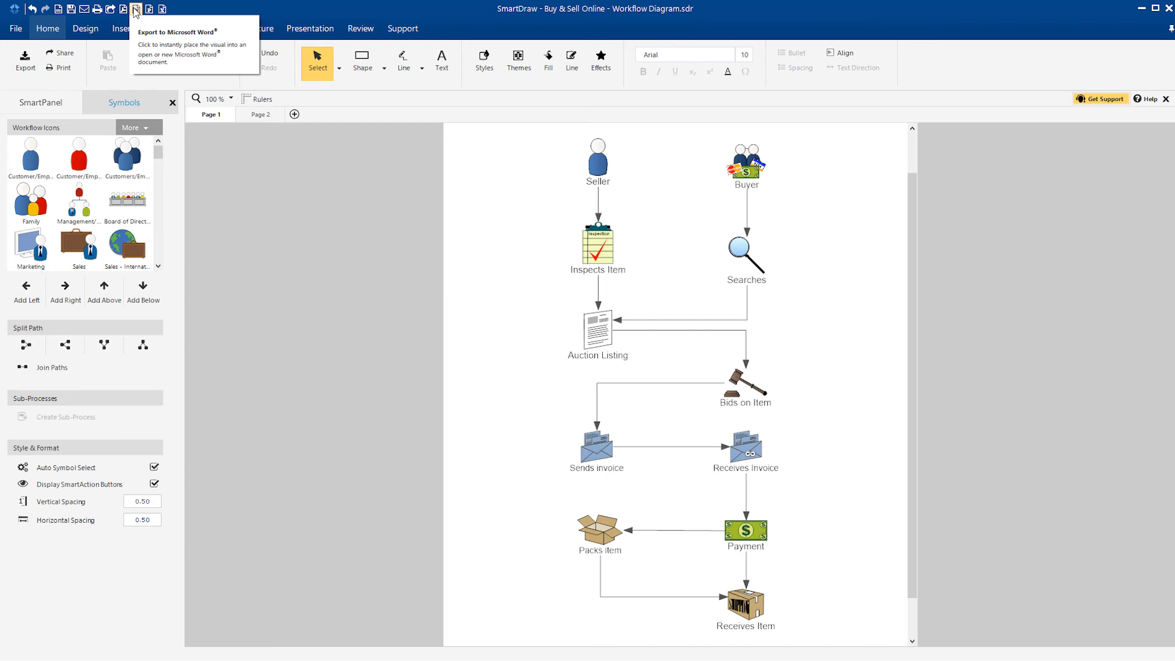
- Export the workflow diagram to a Microsoft Word document
click(134, 10)
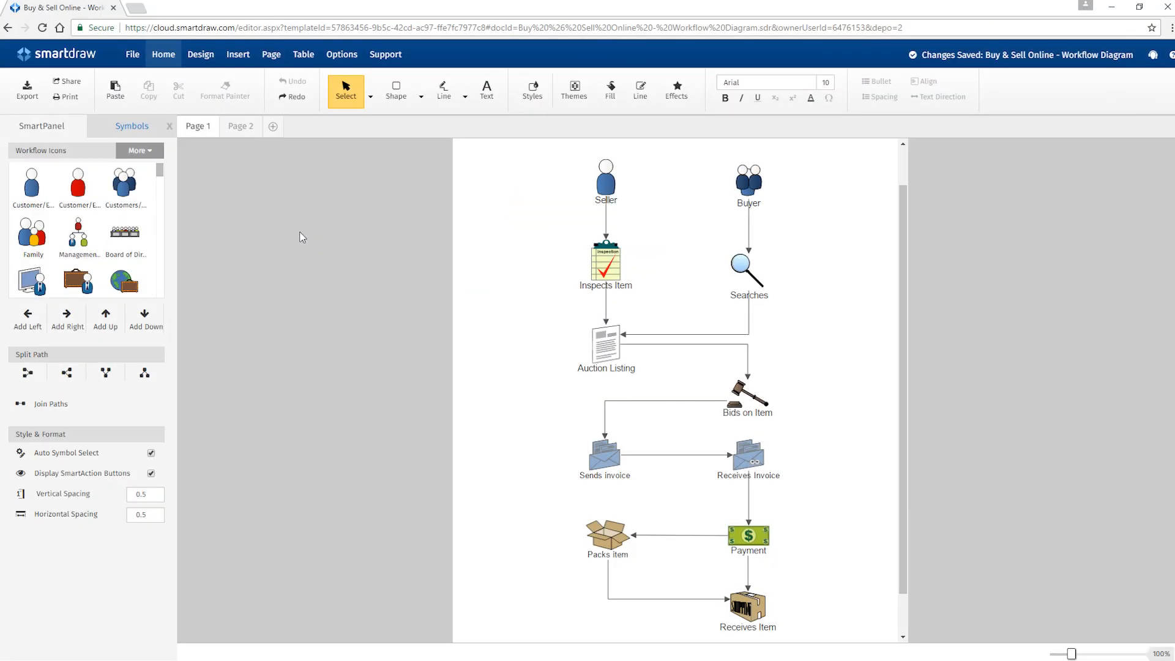
- Start File > Save As and list the available Save To cloud destinations
click(67, 81)
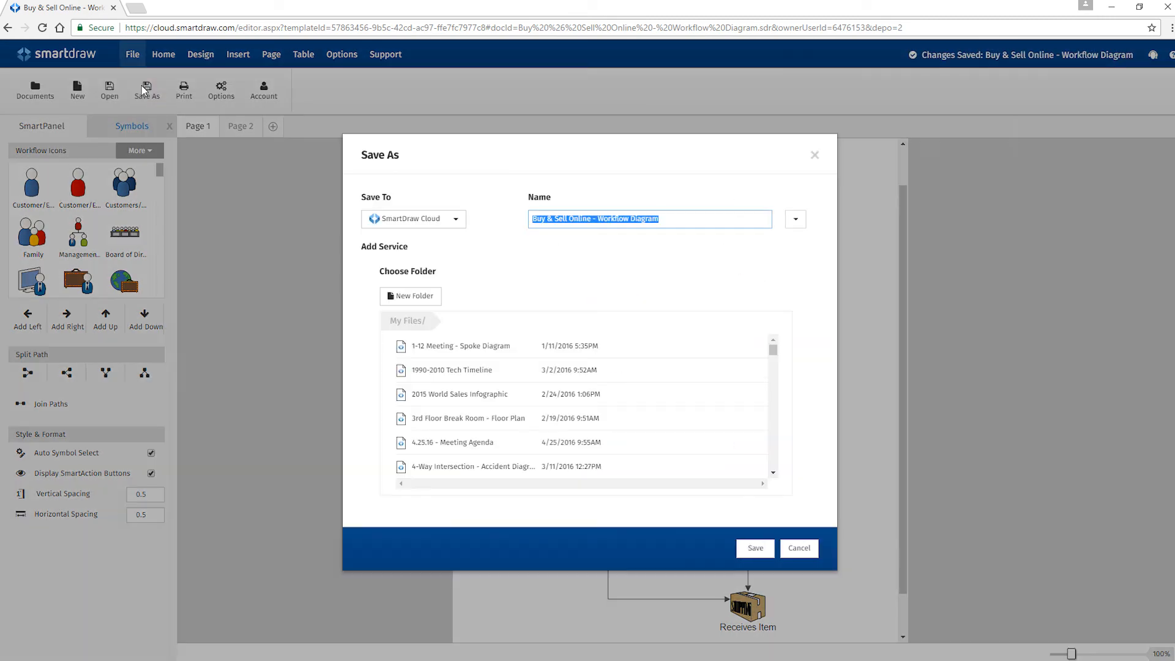
click(412, 218)
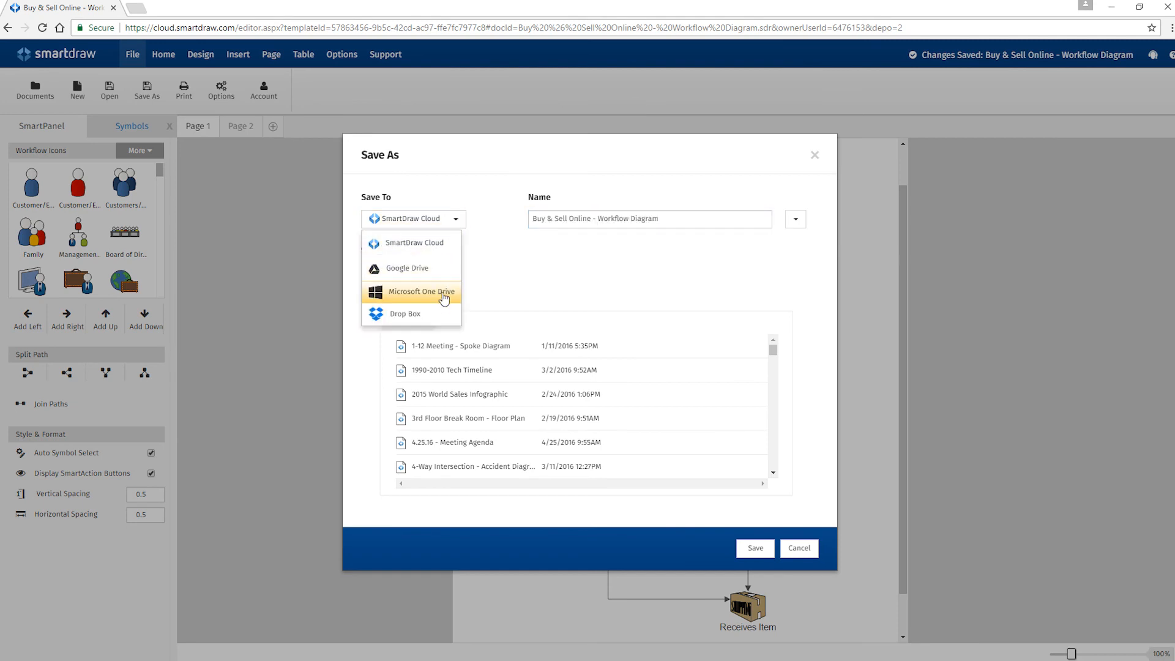